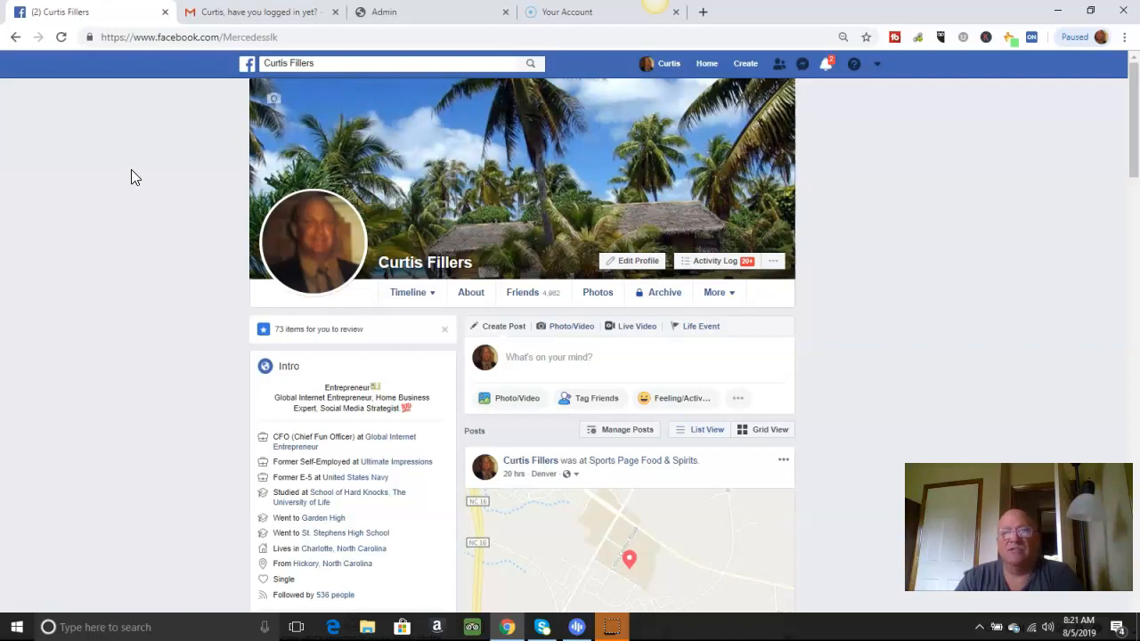
- Switch from the Facebook profile to the Power Lead System admin contacts page
{"action": "left_click", "coordinate": [431, 11]}
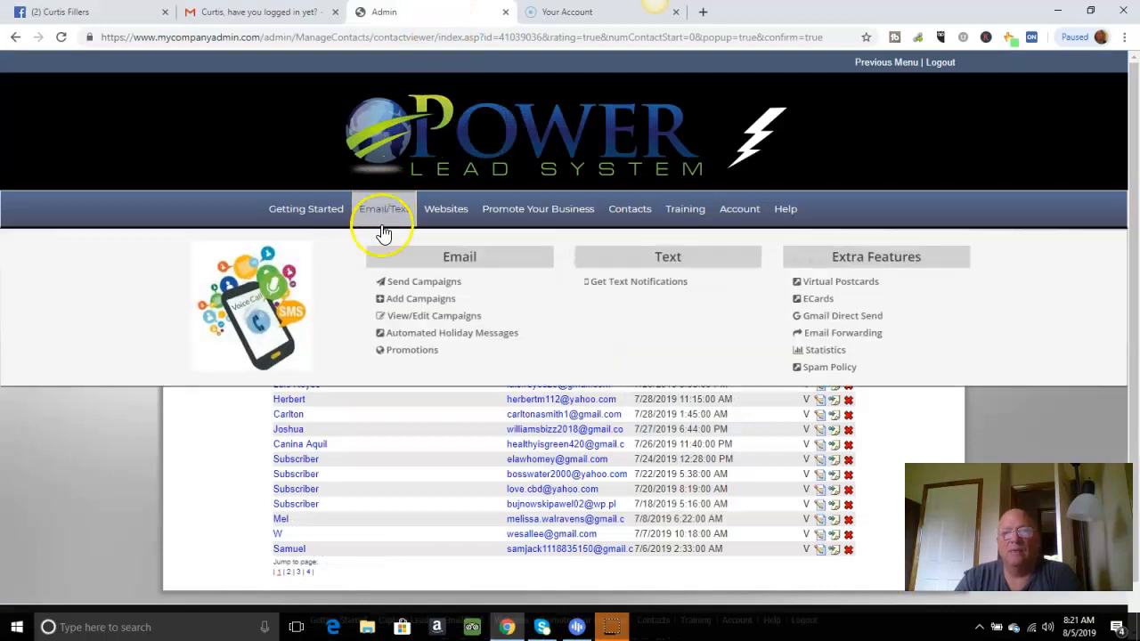
- Go to Email/Text > Send Campaigns and review the campaign sending page
{"action": "left_click", "coordinate": [424, 282]}
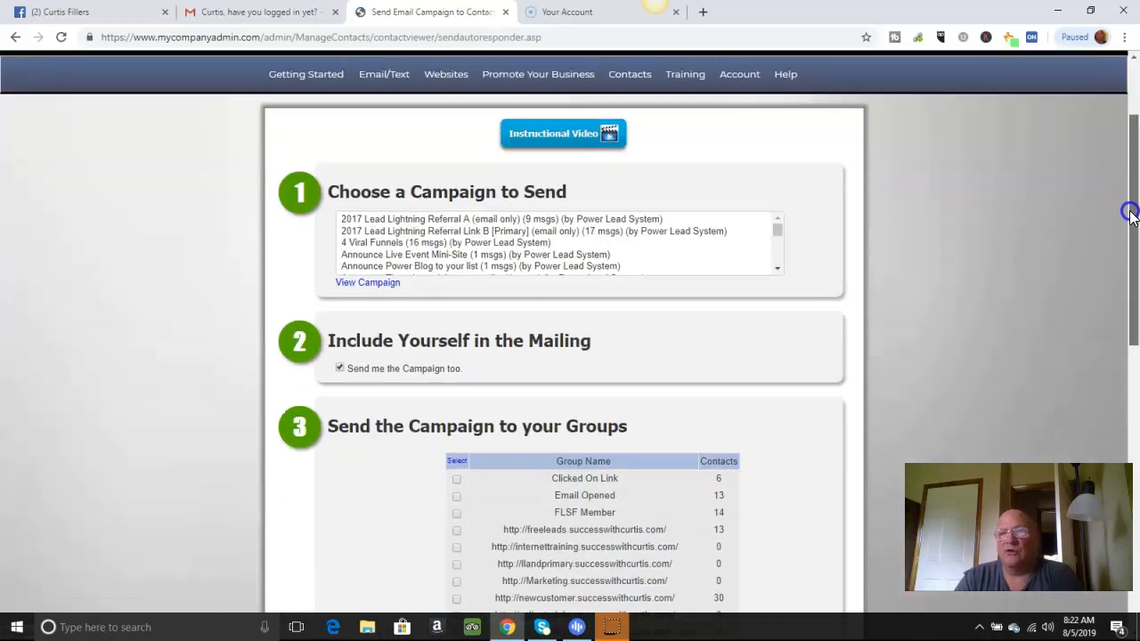
{"action": "scroll", "scroll_direction": "up", "scroll_amount": 3}
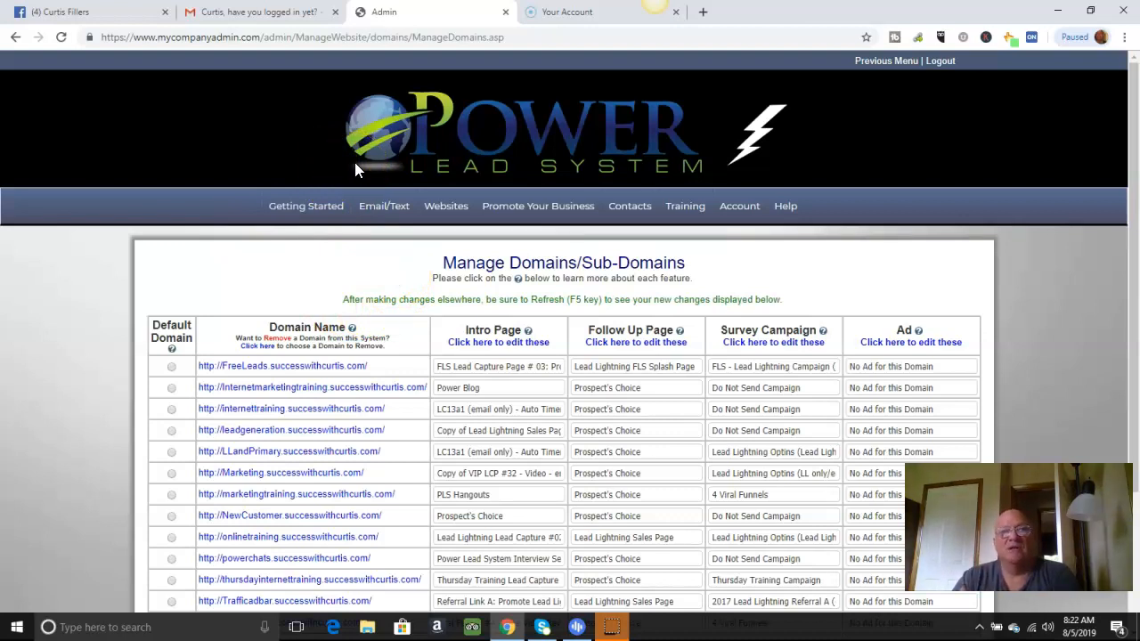
- Switch to Gmail and view the Power Lead System welcome email
{"action": "left_click", "coordinate": [259, 11]}
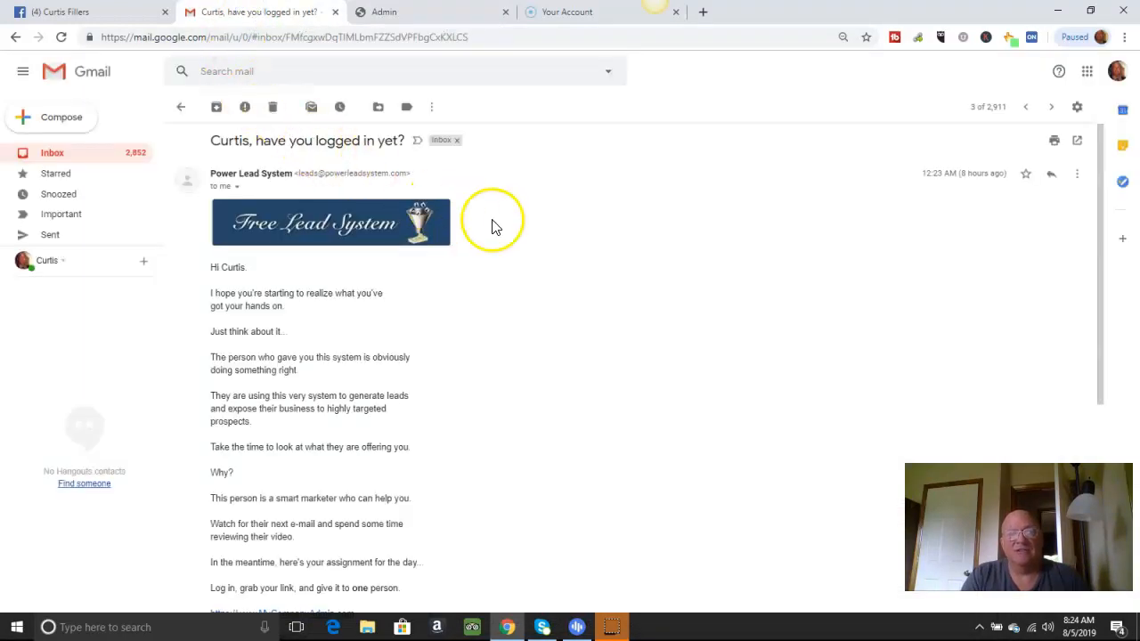
- Return from Gmail to the Power Lead System admin domains page
{"action": "left_click", "coordinate": [431, 11]}
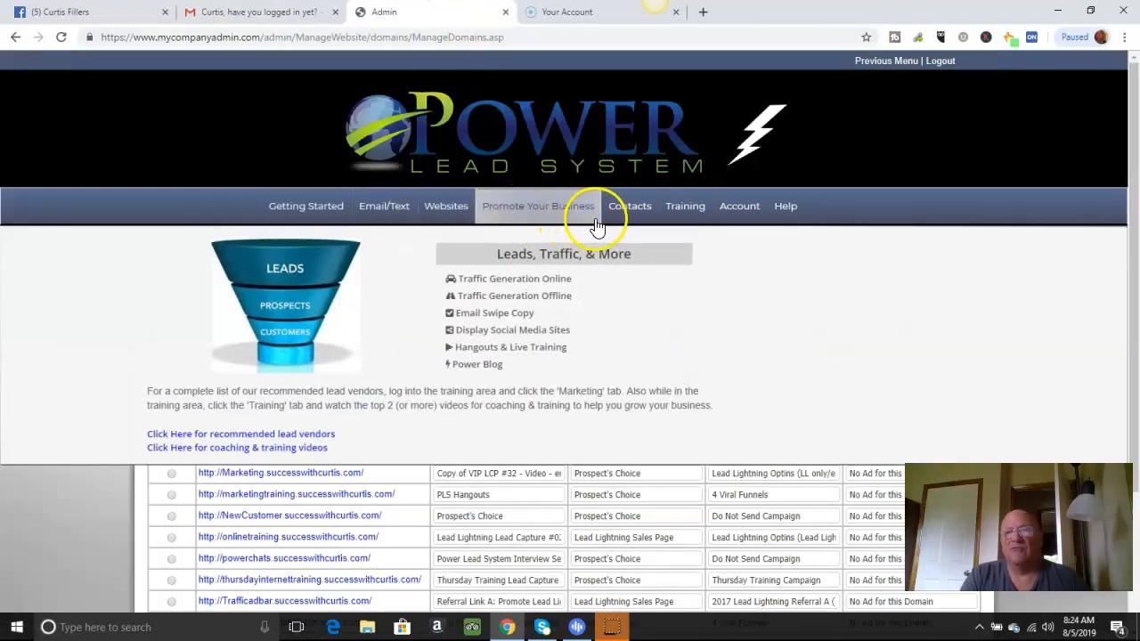
- Check the Email/Text menu, then return to the Gmail welcome email at its login link
{"action": "left_click", "coordinate": [385, 206]}
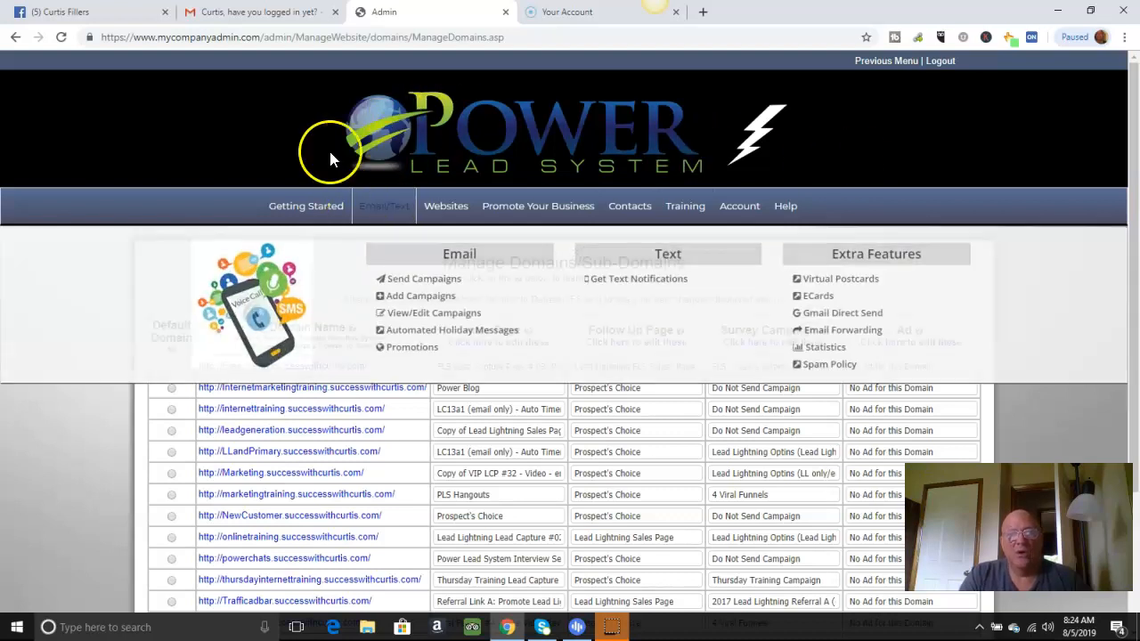
{"action": "left_click", "coordinate": [258, 11]}
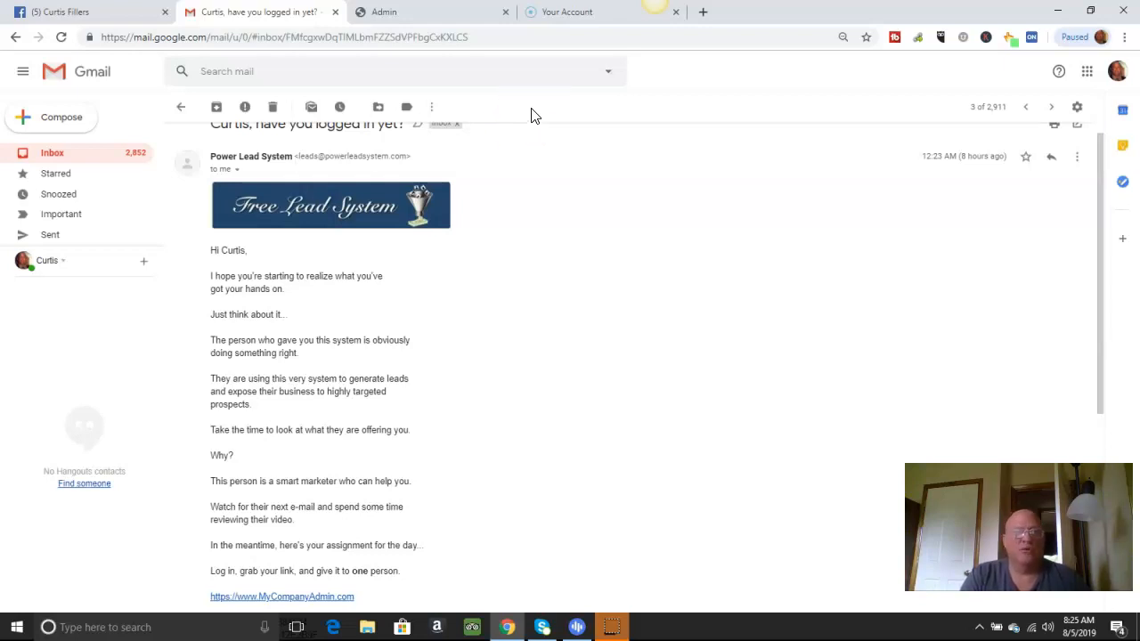
{"action": "left_click", "coordinate": [85, 11]}
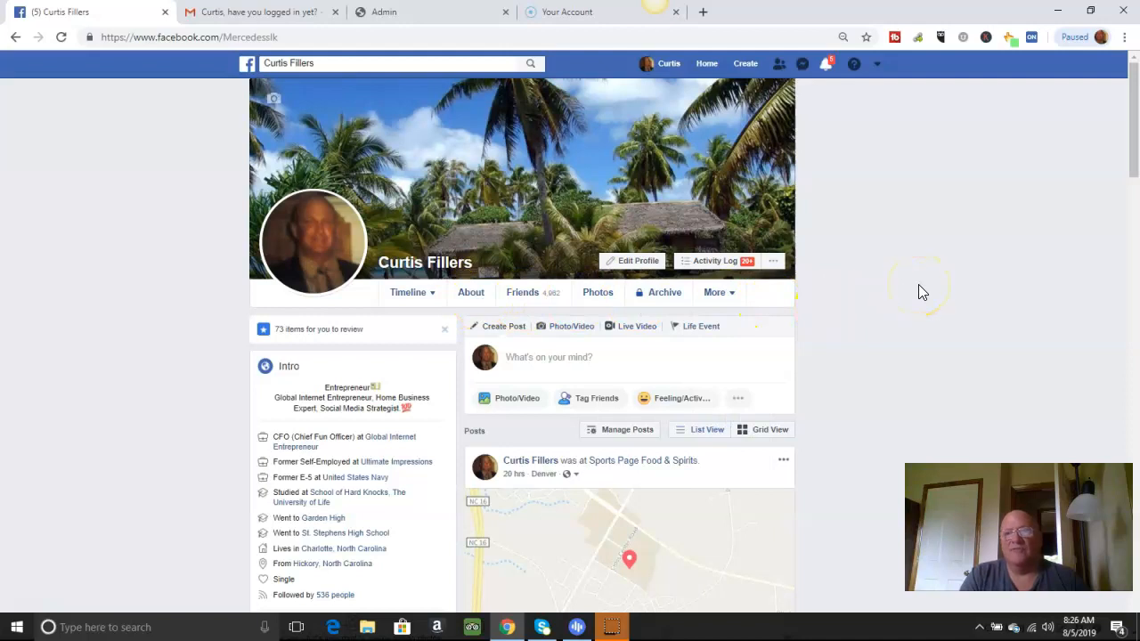